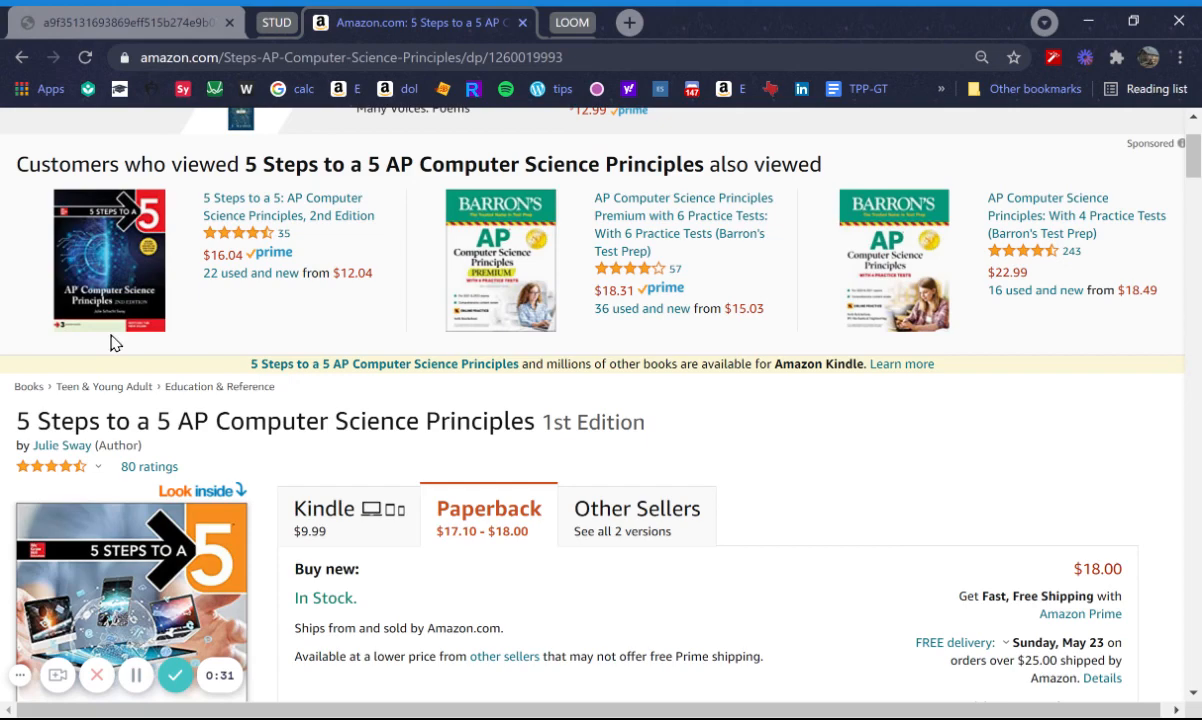
Close the Amazon book tab, leaving the i.pinimg.com crewmate artwork image displayed.
scroll(down, 3)
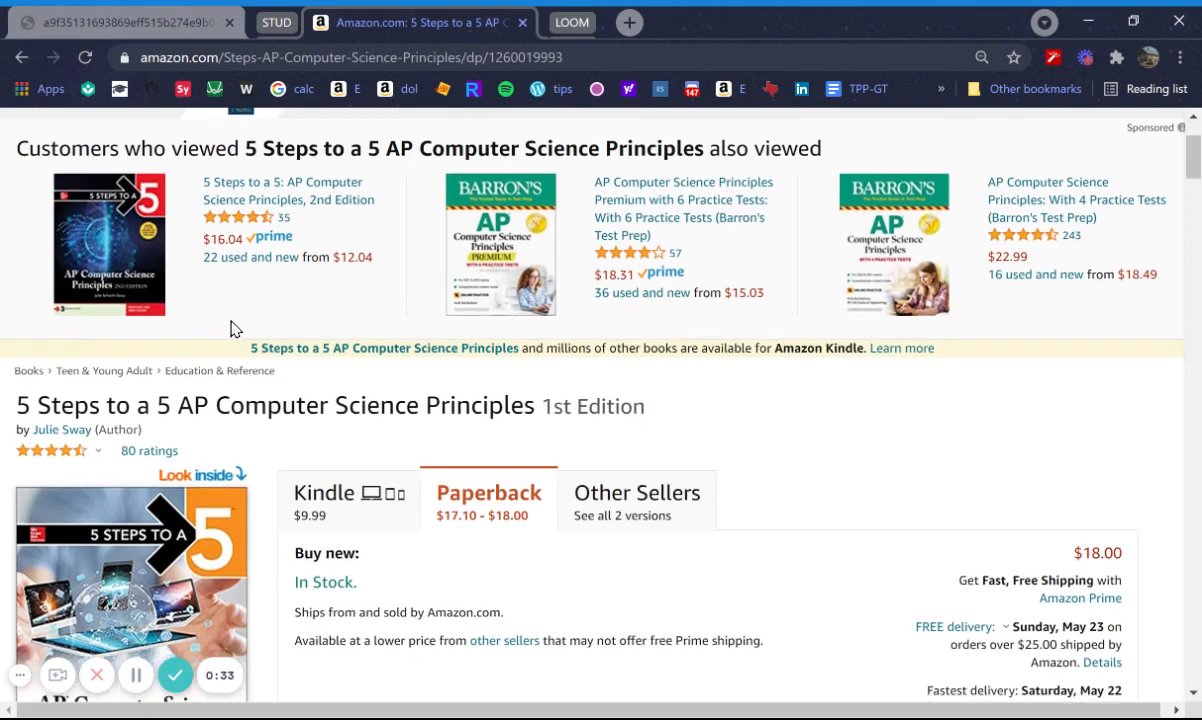
scroll(down, 3)
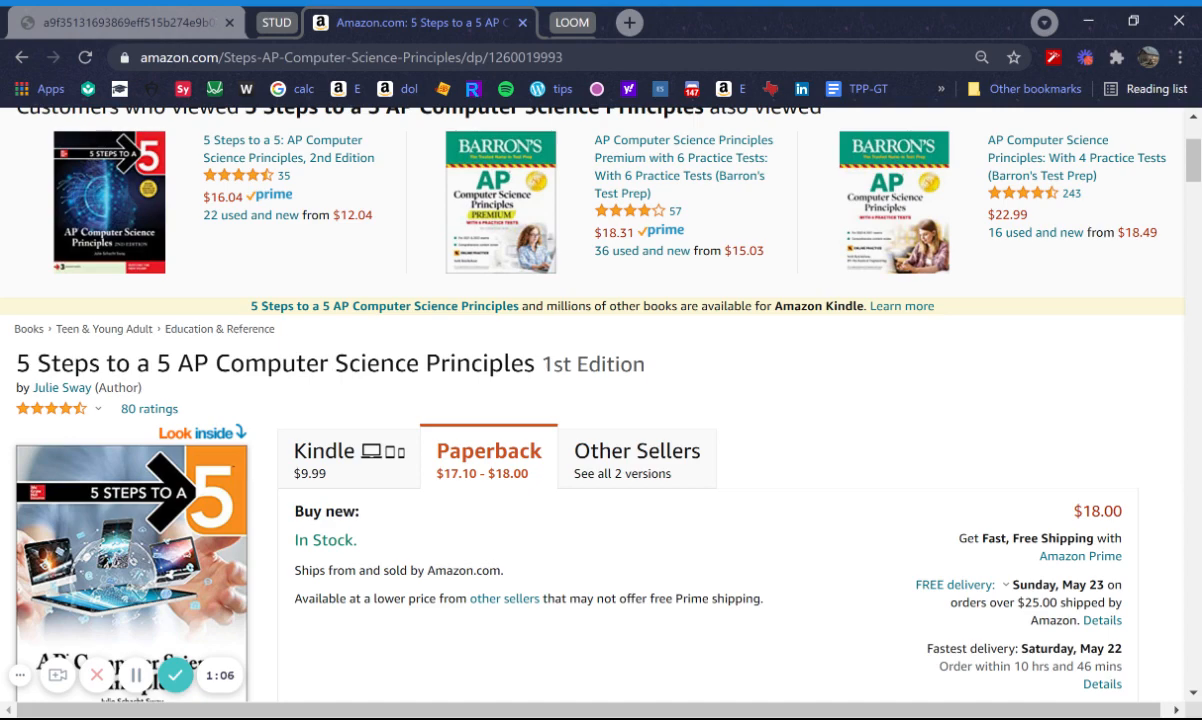
click(130, 22)
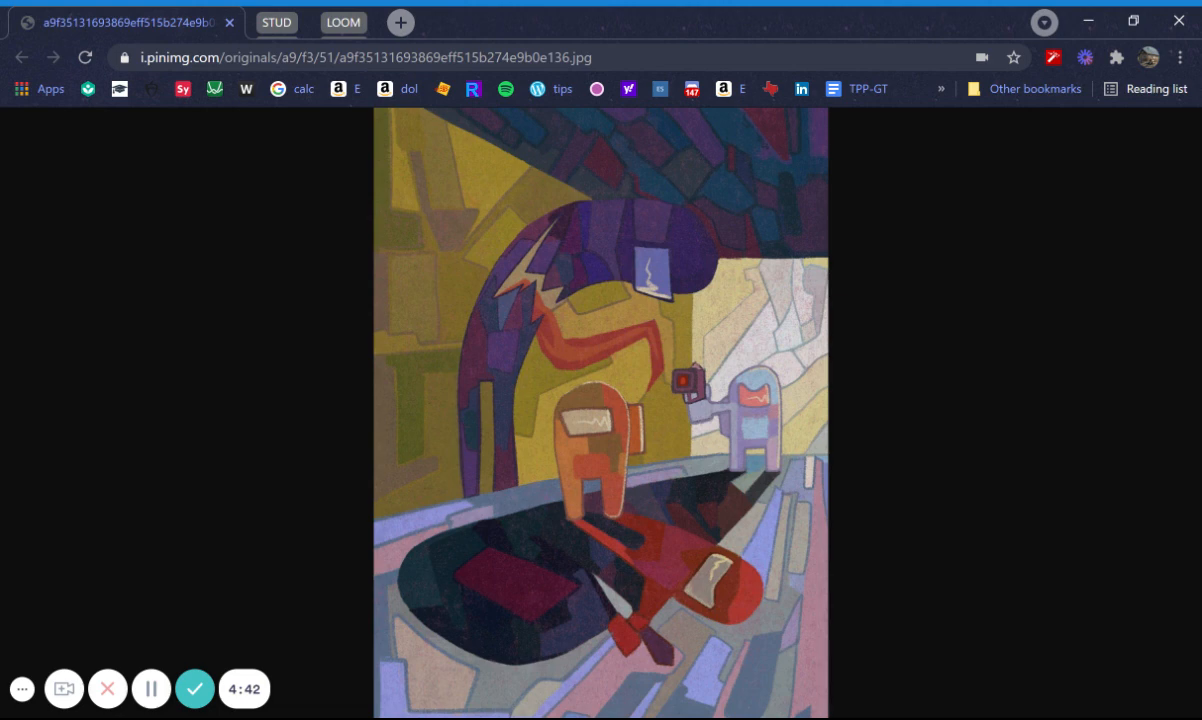
mouse_move(311, 563)
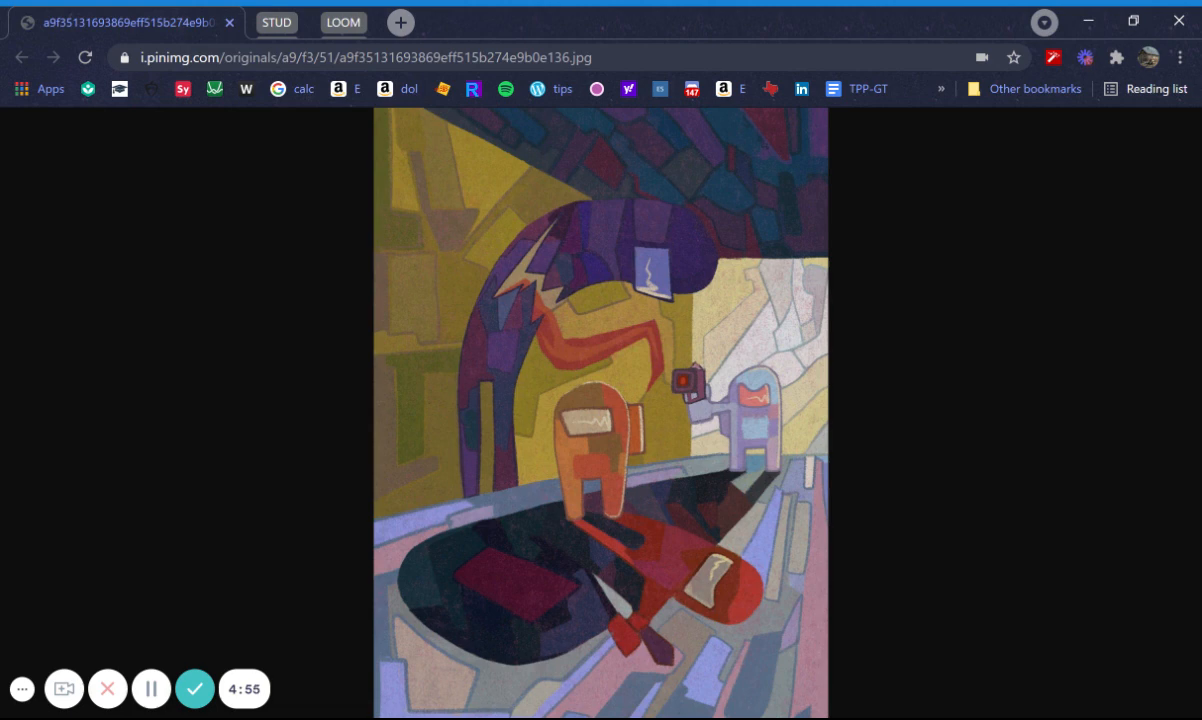
mouse_move(279, 651)
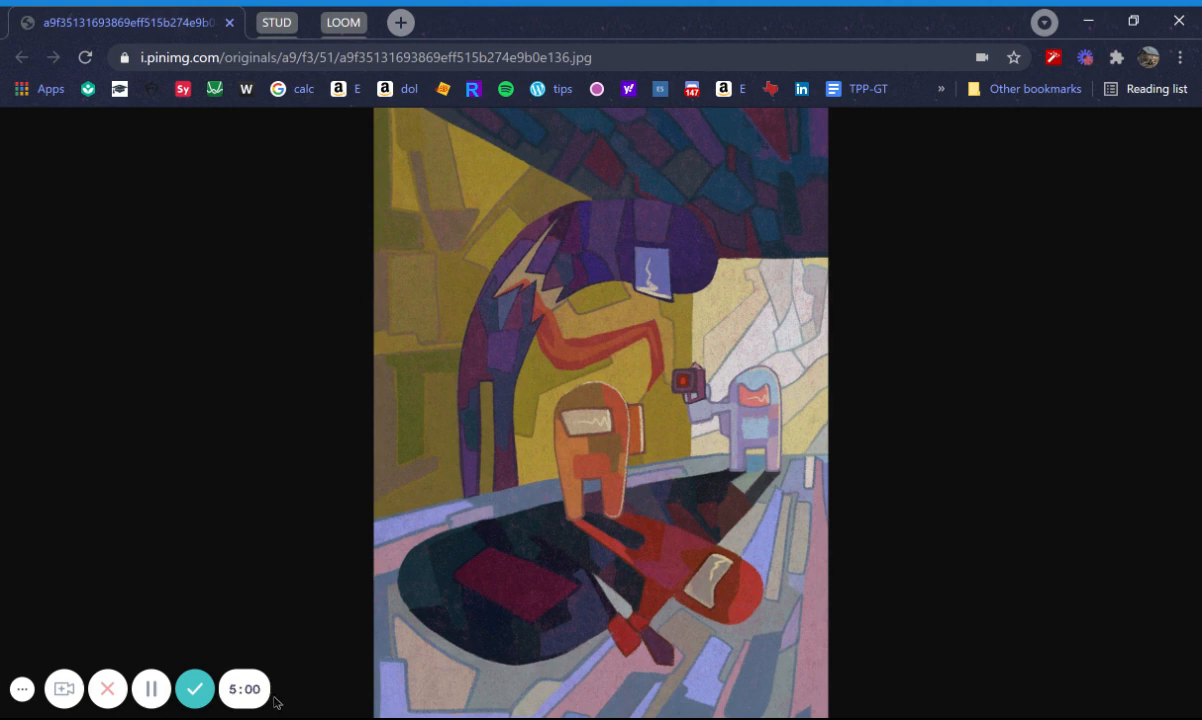
mouse_move(250, 702)
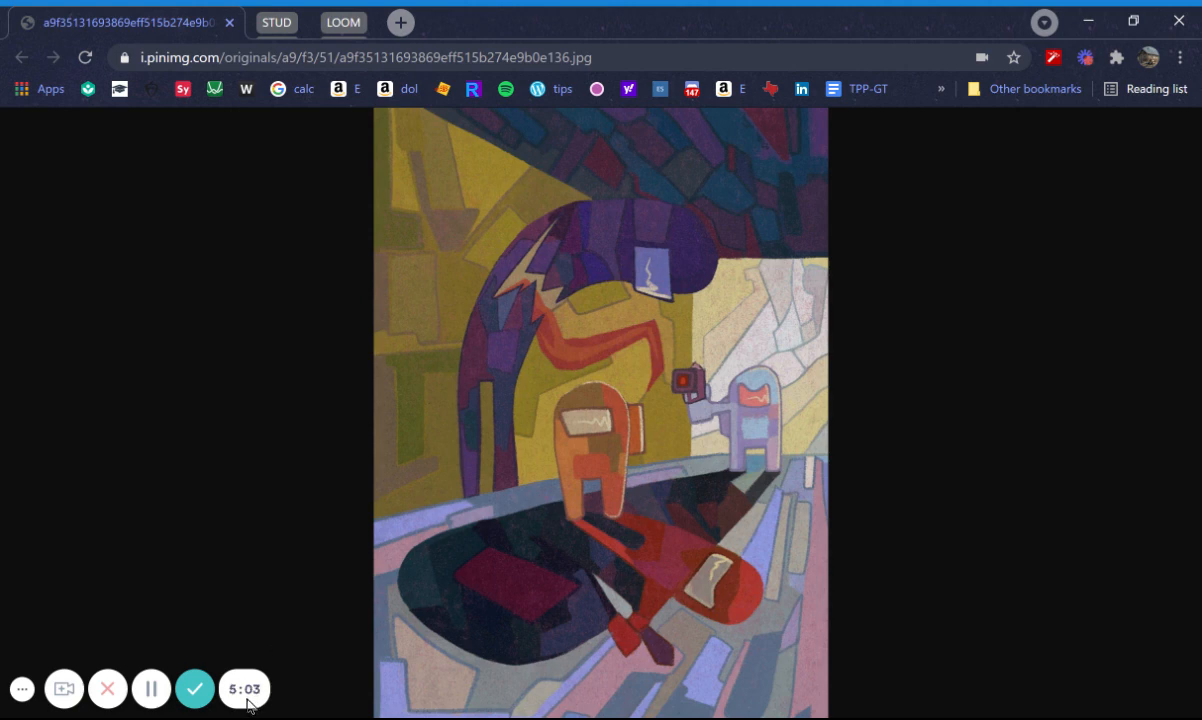
mouse_move(195, 688)
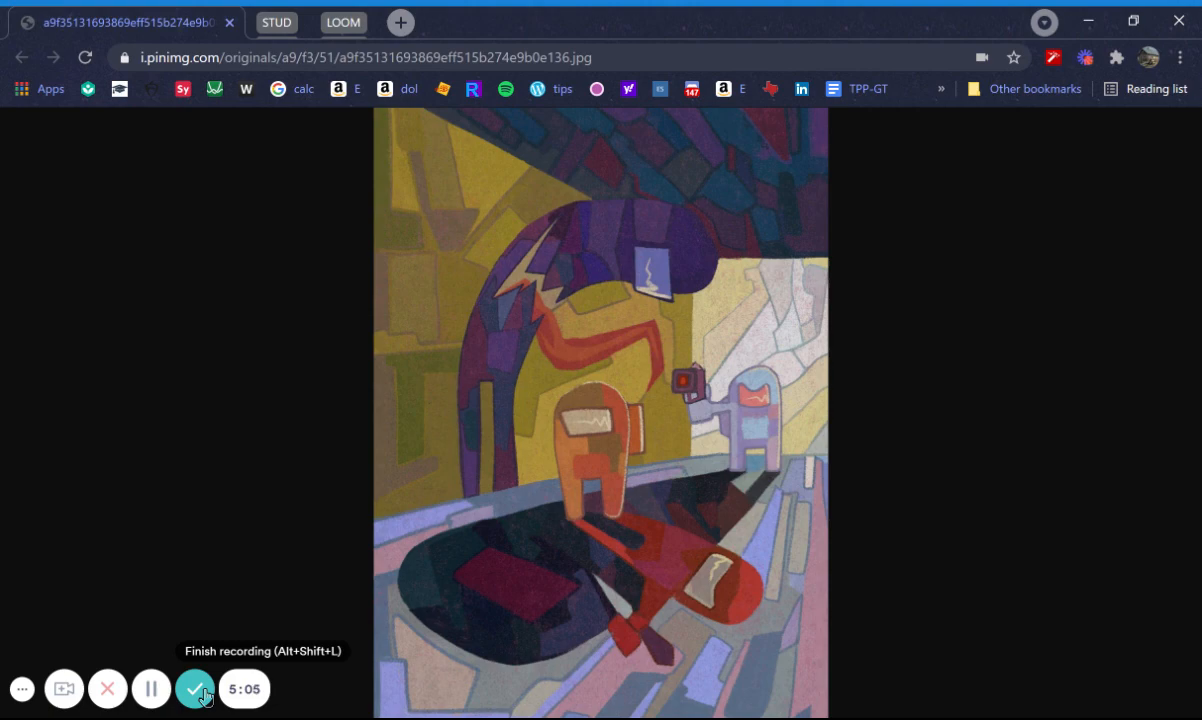